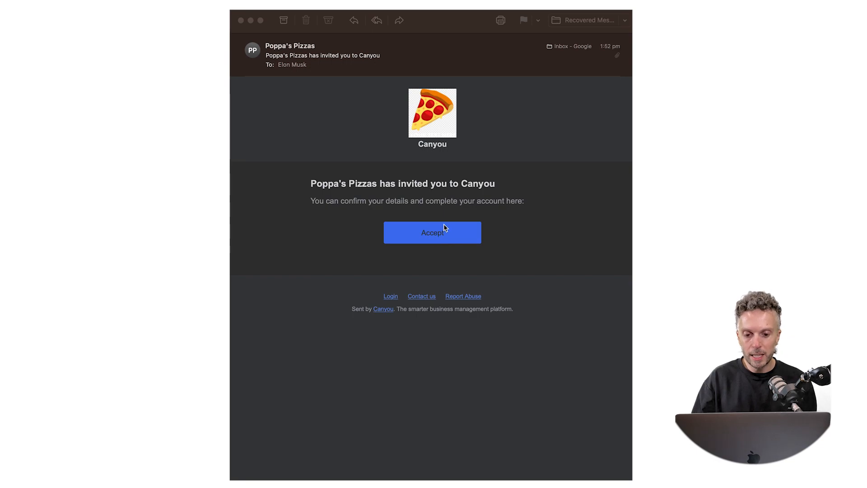
Accept the Poppa's Pizzas Canyou invitation from the email in Apple Mail
left_click(431, 232)
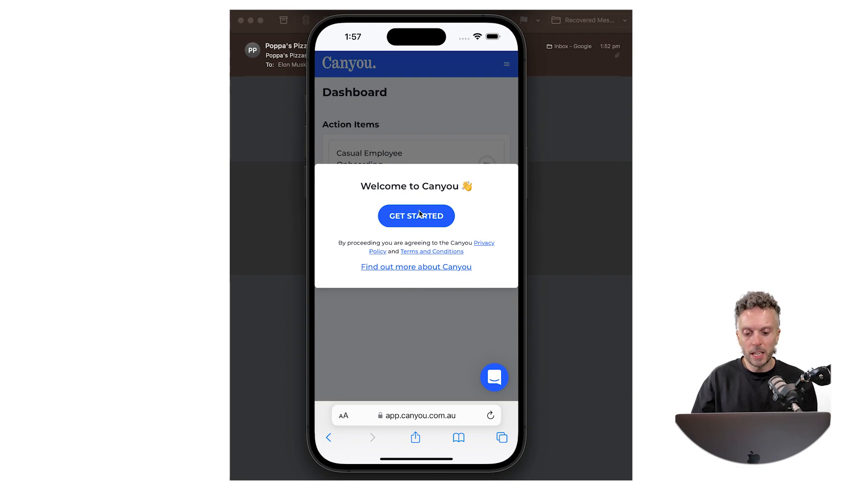
Dismiss the Canyou welcome prompt with Get Started to reach the dashboard
left_click(416, 216)
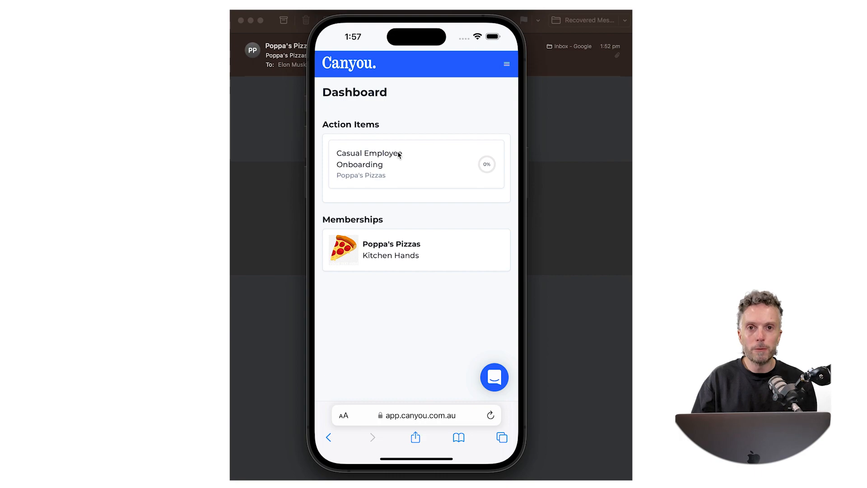
mouse_move(396, 160)
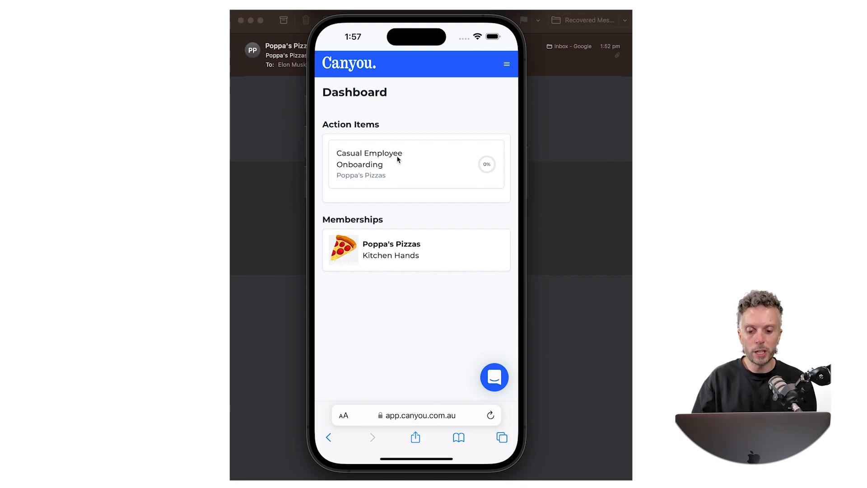
mouse_move(413, 160)
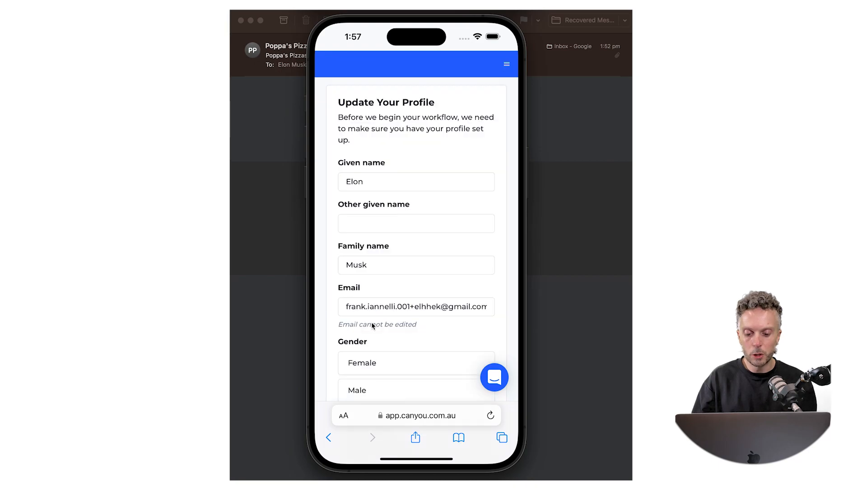
Submit the Update Your Profile form and begin typing the emergency contact 'Jo'
scroll("down", 3)
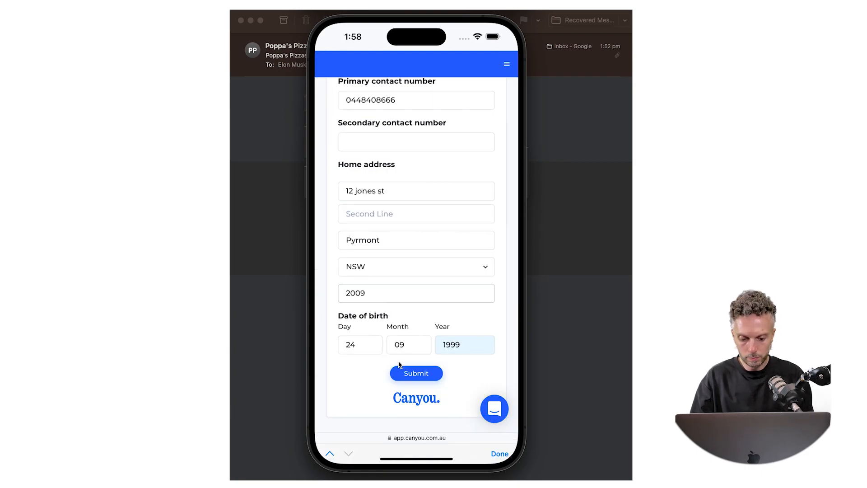
left_click(416, 373)
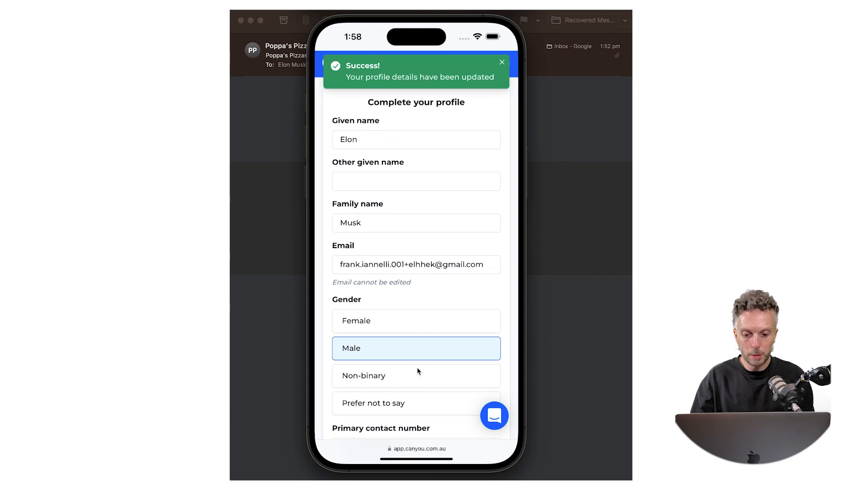
scroll("down", 3)
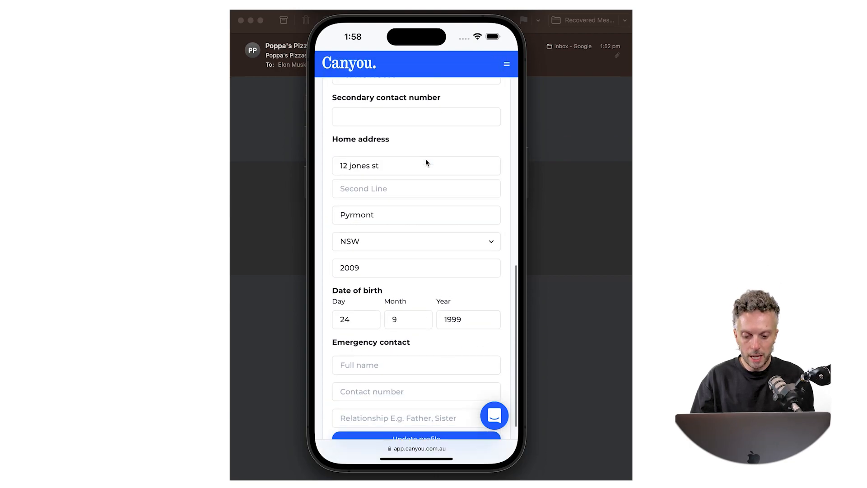
type("Jo")
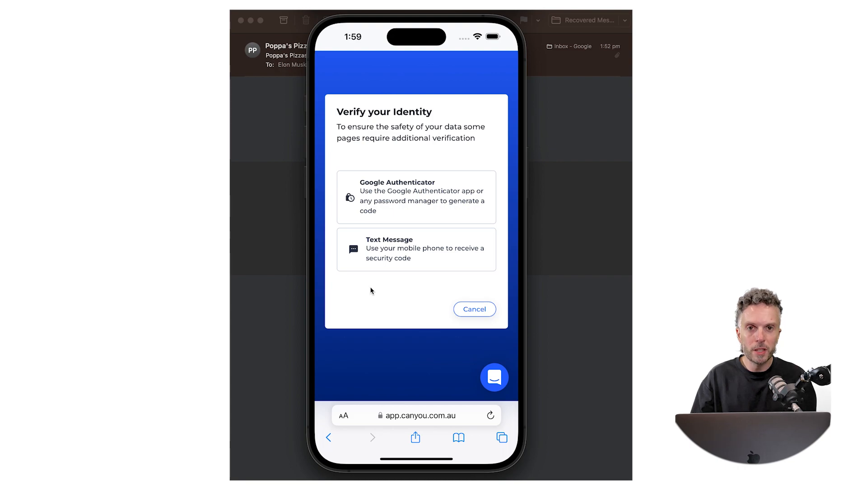
mouse_move(392, 246)
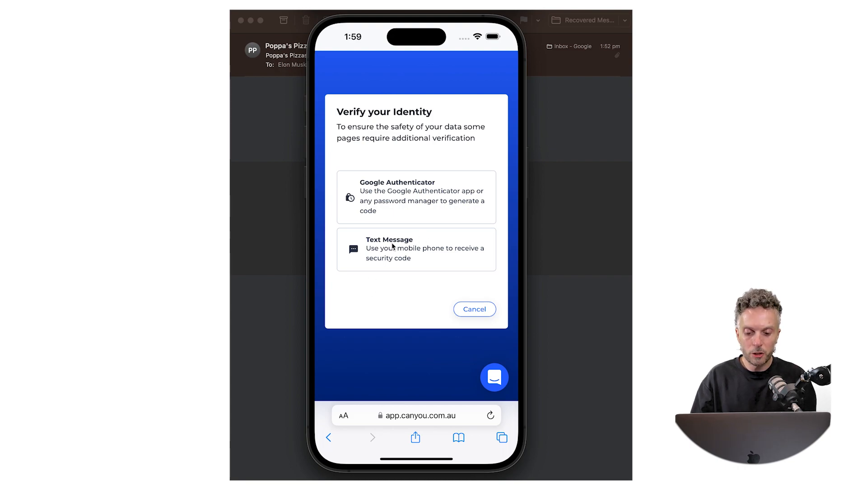
Request the identity verification security code by text message
left_click(416, 248)
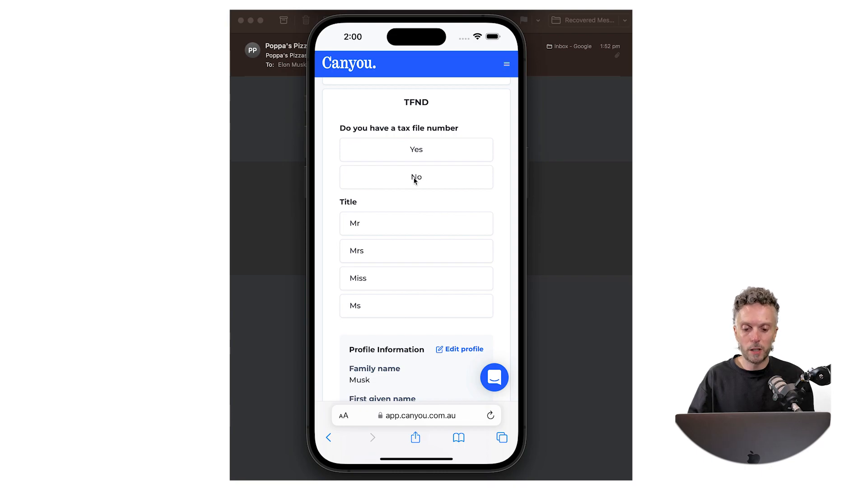
Work through the TFND questions as an Australian resident and submit
scroll("down", 3)
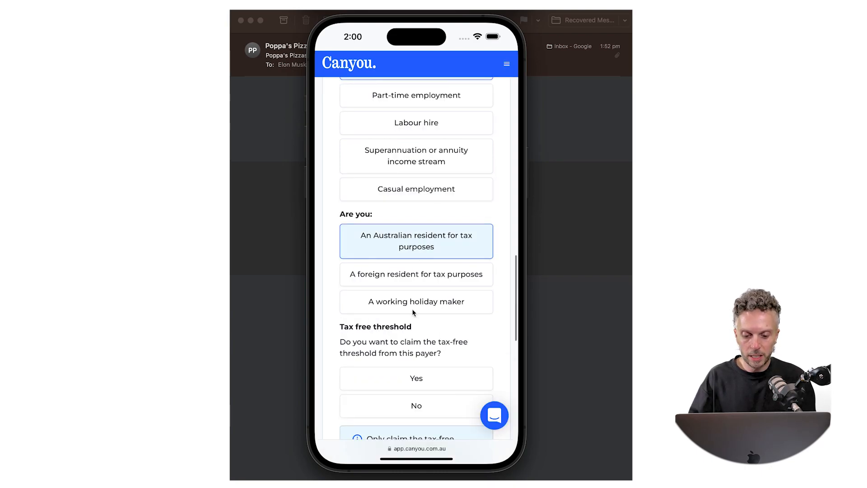
scroll("down", 3)
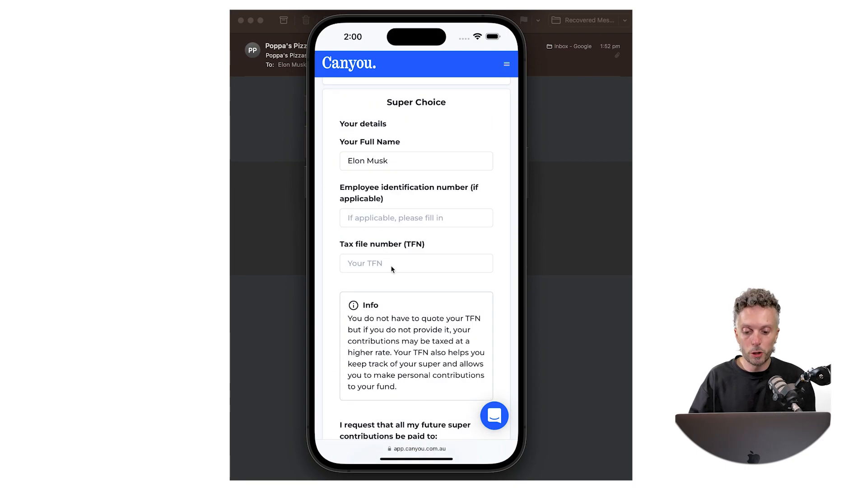
Search 'Rest' and select Rest Super as the APRA super fund
scroll("down", 3)
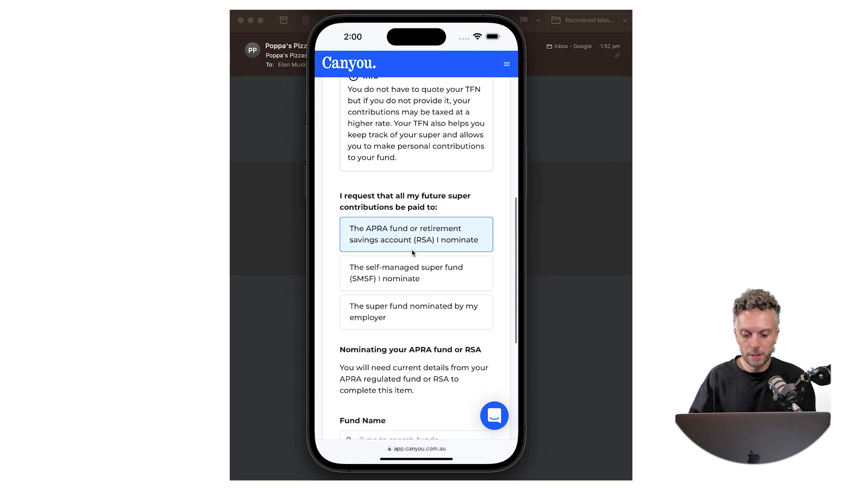
scroll("down", 3)
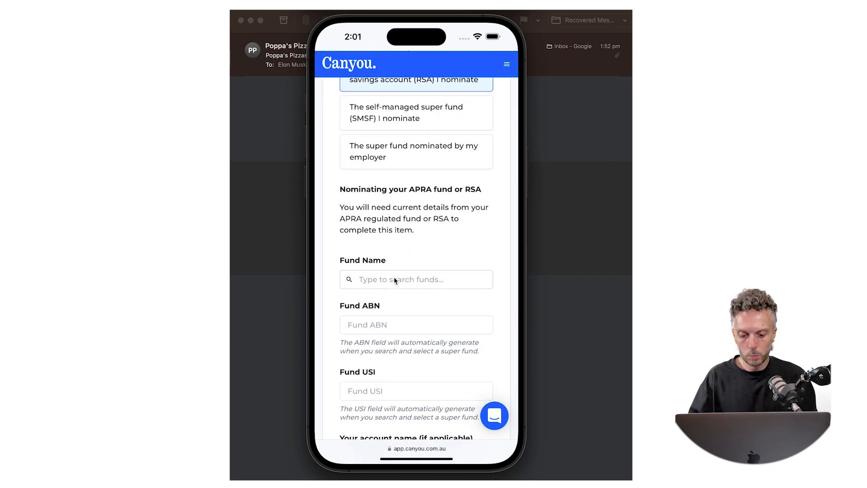
type("Rest")
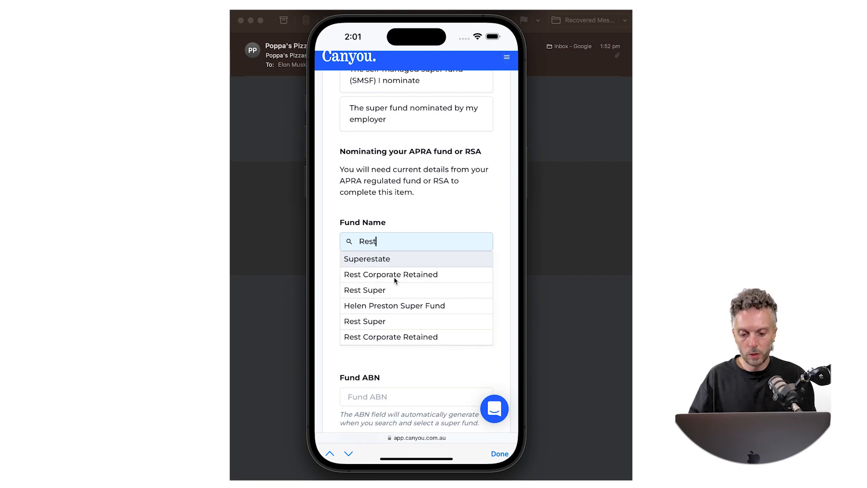
mouse_move(387, 293)
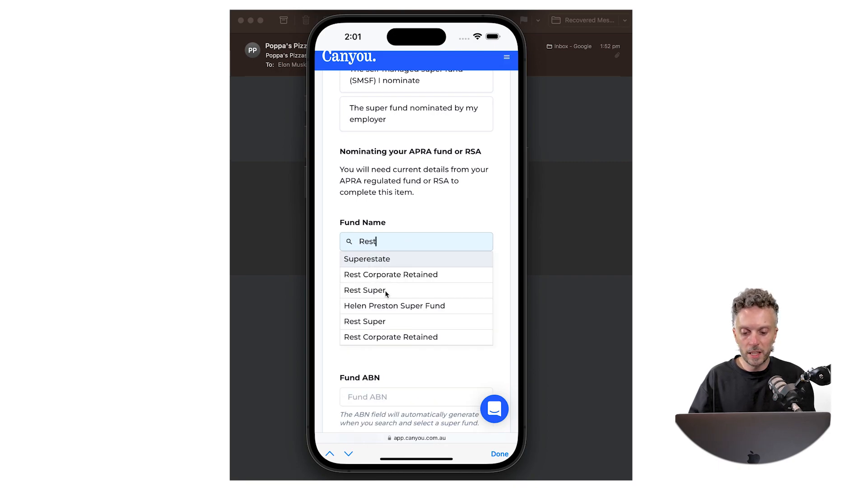
left_click(365, 289)
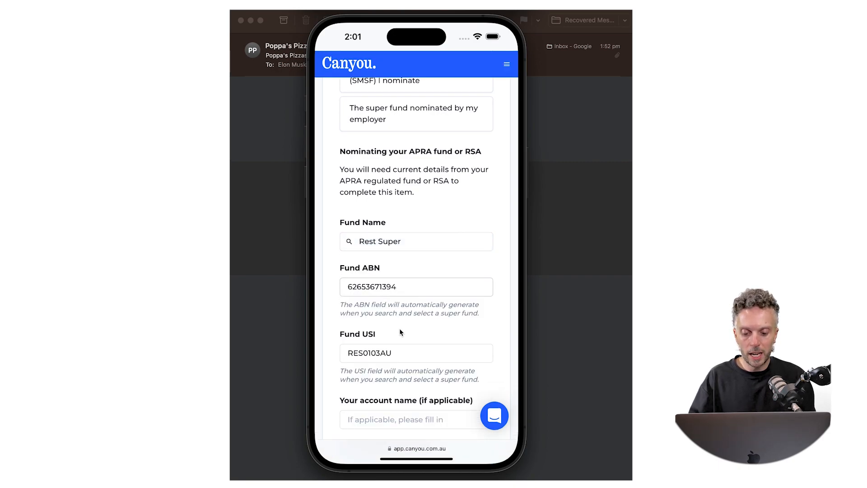
Submit the bank account details: account name, BSB and account number
scroll("down", 3)
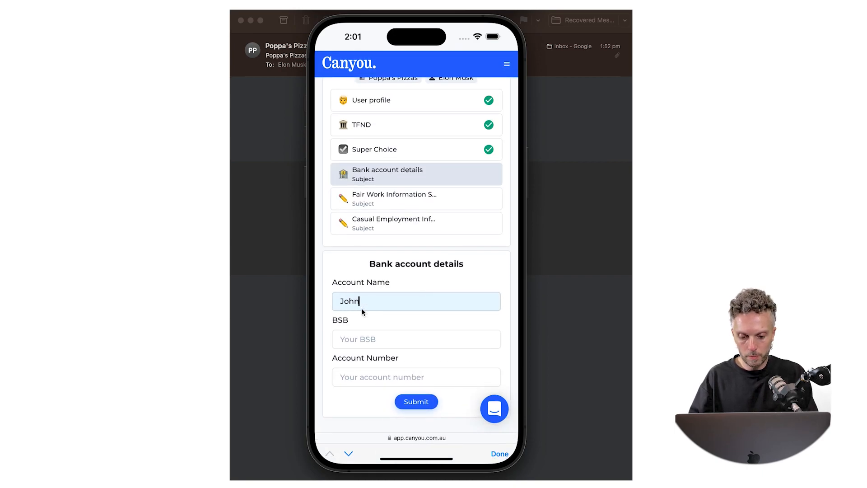
left_click(416, 401)
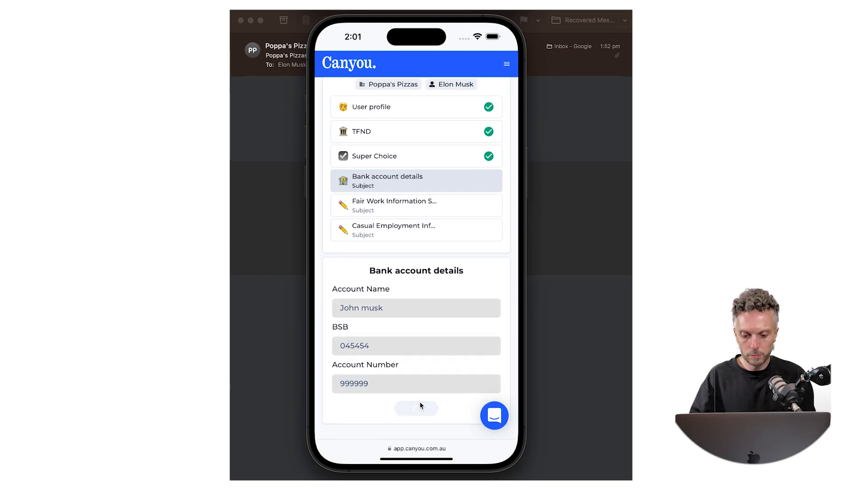
left_click(415, 407)
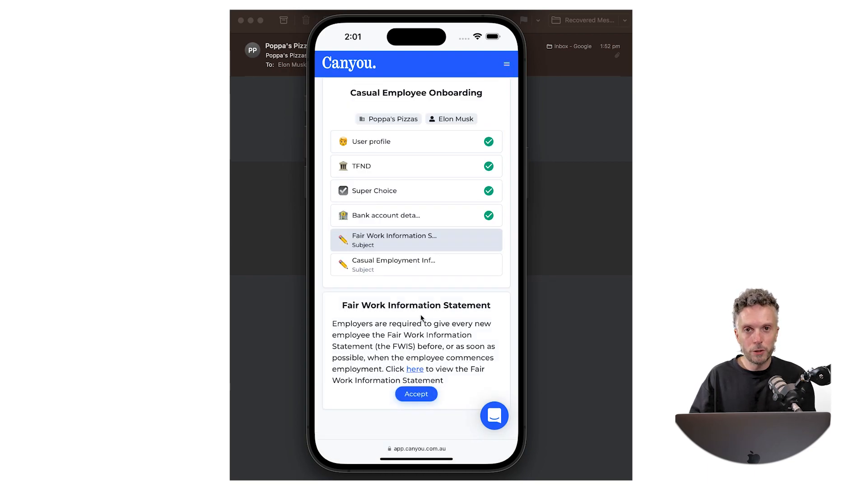
mouse_move(415, 373)
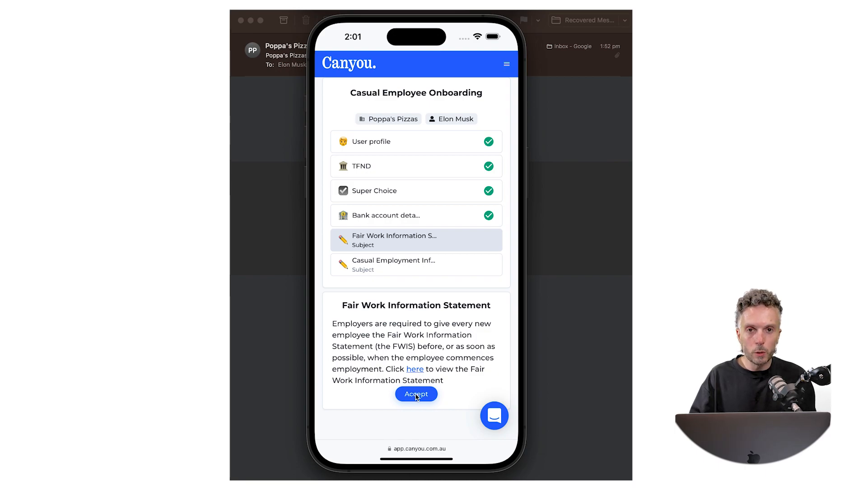
Accept the Fair Work and Casual Employment Information Statements, then return to the Dashboard
left_click(416, 393)
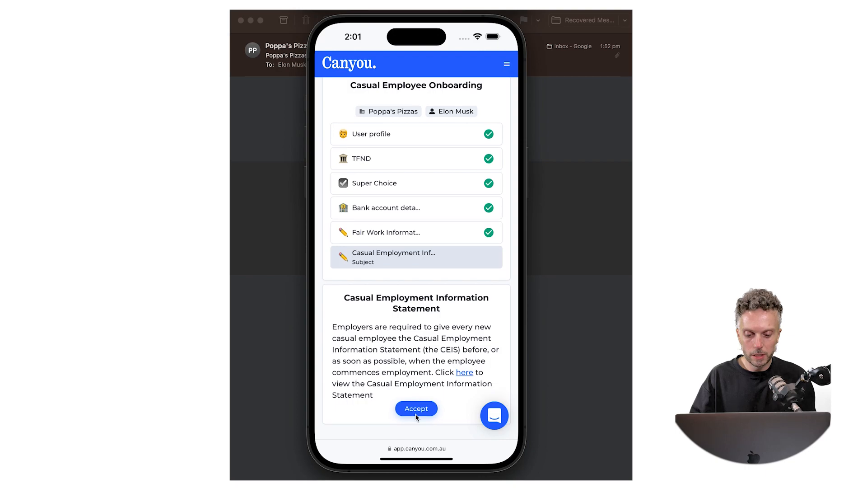
left_click(416, 408)
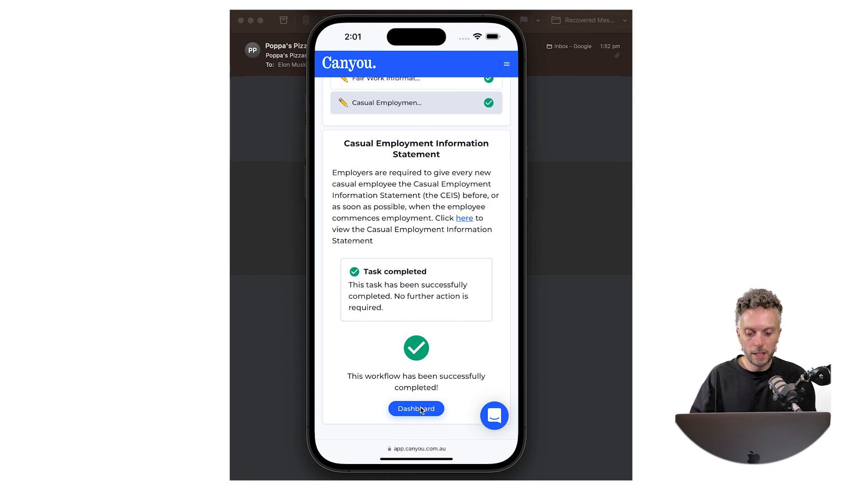
left_click(416, 408)
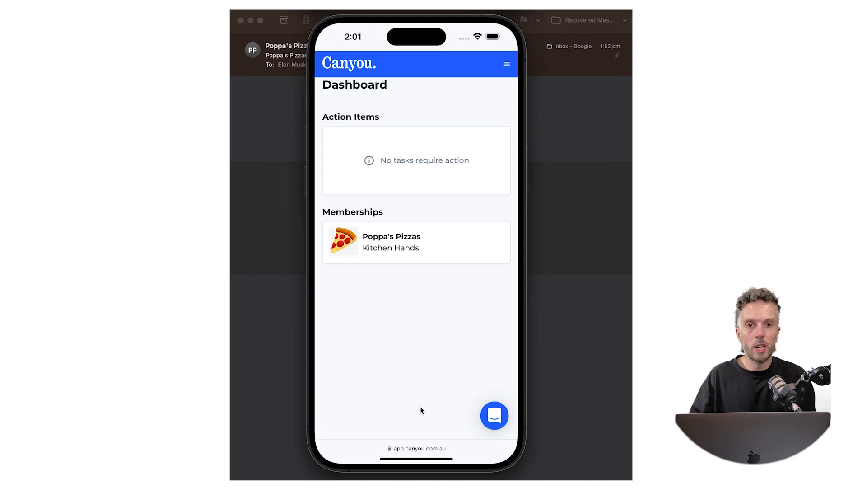